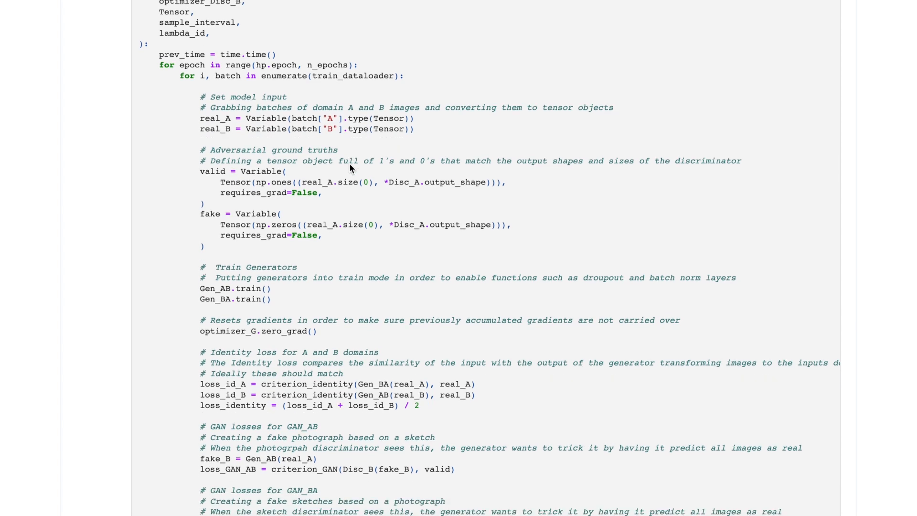
pyautogui.scroll(3)
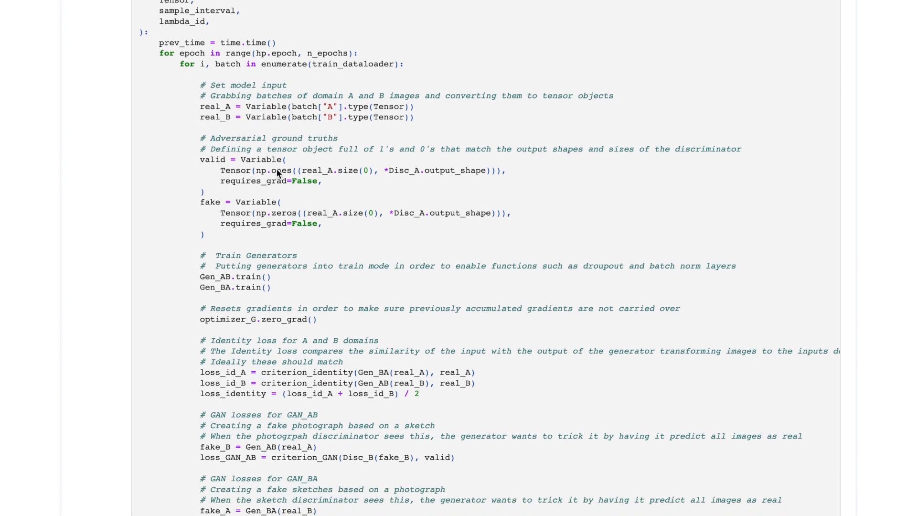
pyautogui.scroll(-3)
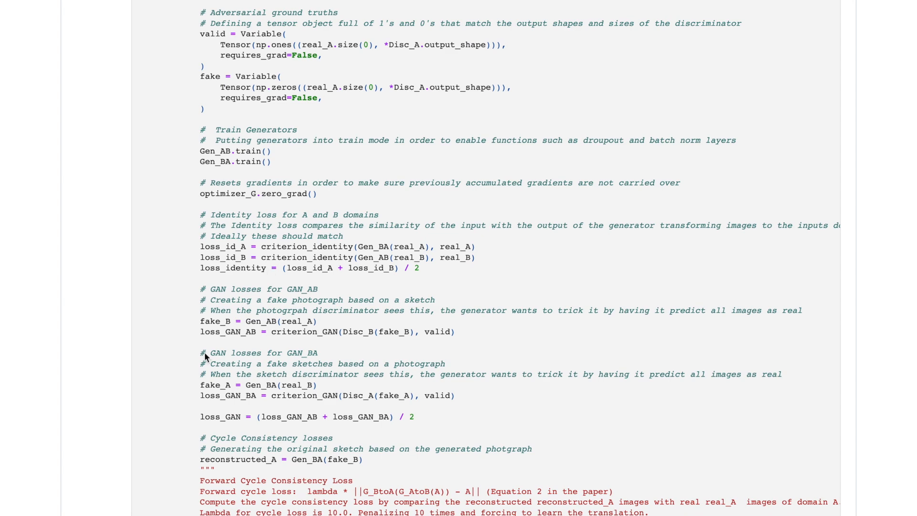
pyautogui.scroll(-3)
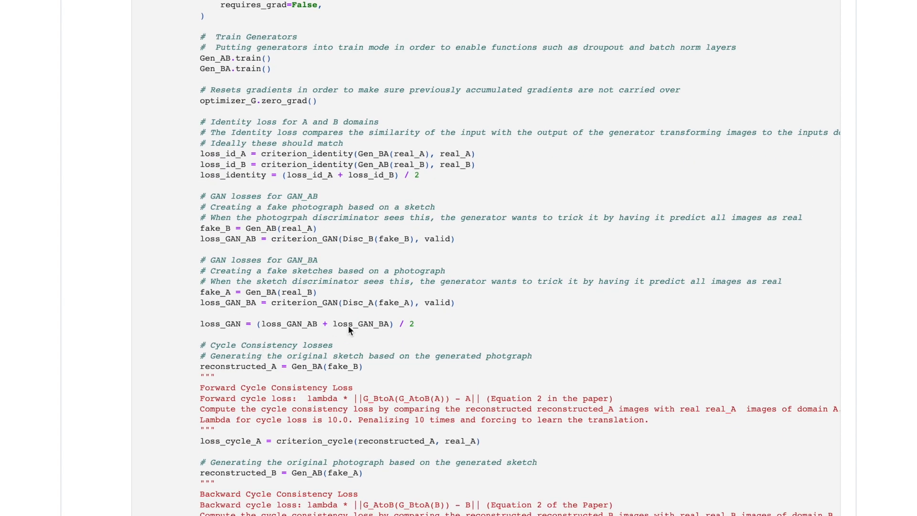
pyautogui.scroll(-3)
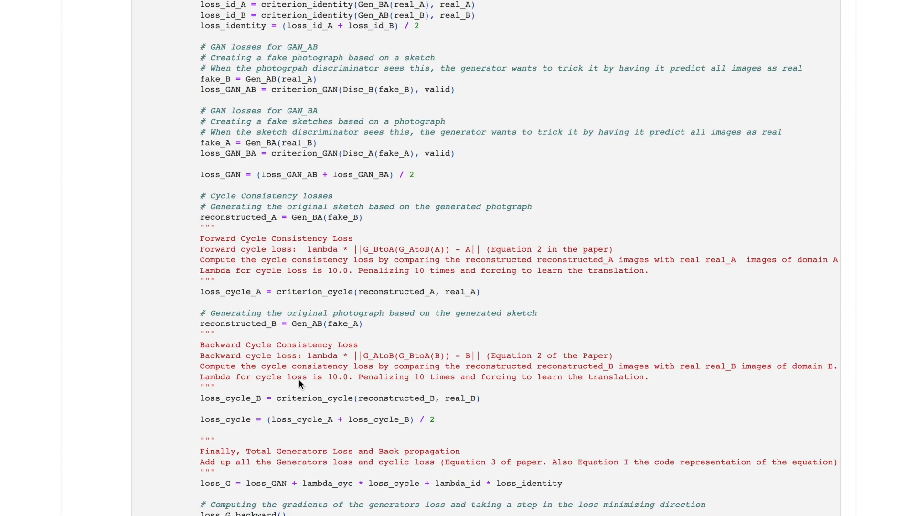